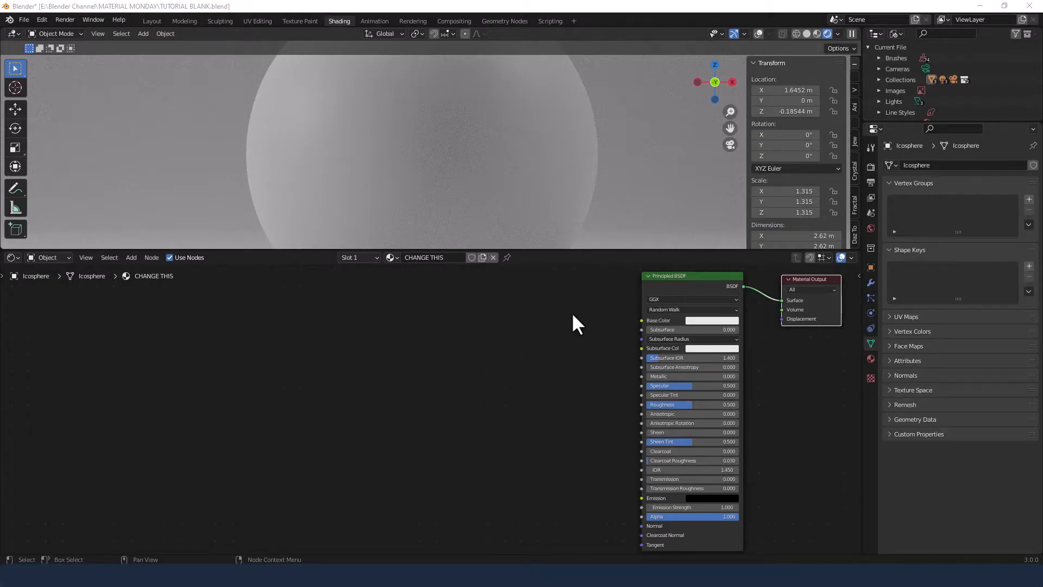
pyautogui.moveTo(339, 41)
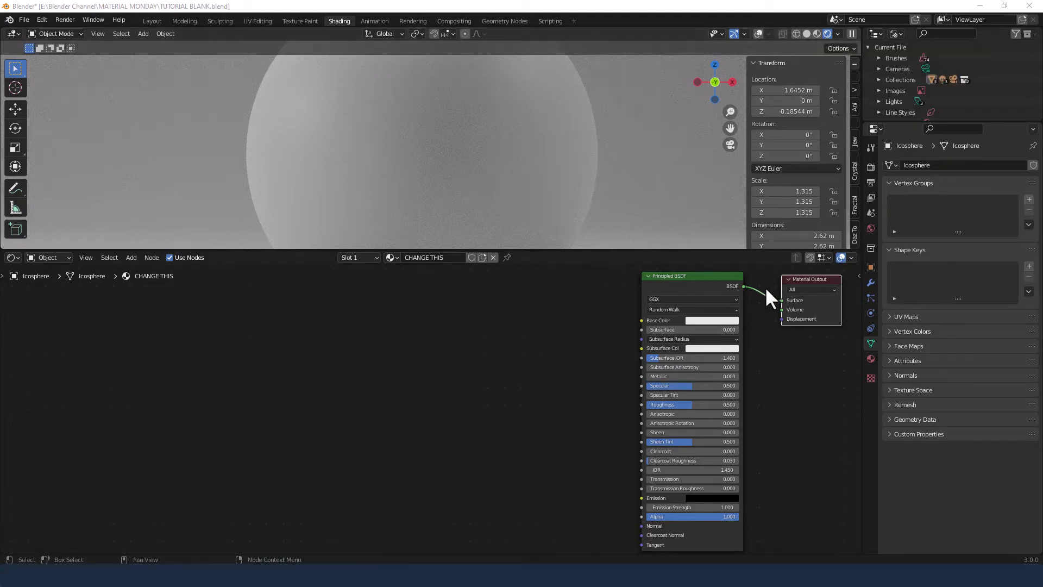
pyautogui.moveTo(773, 405)
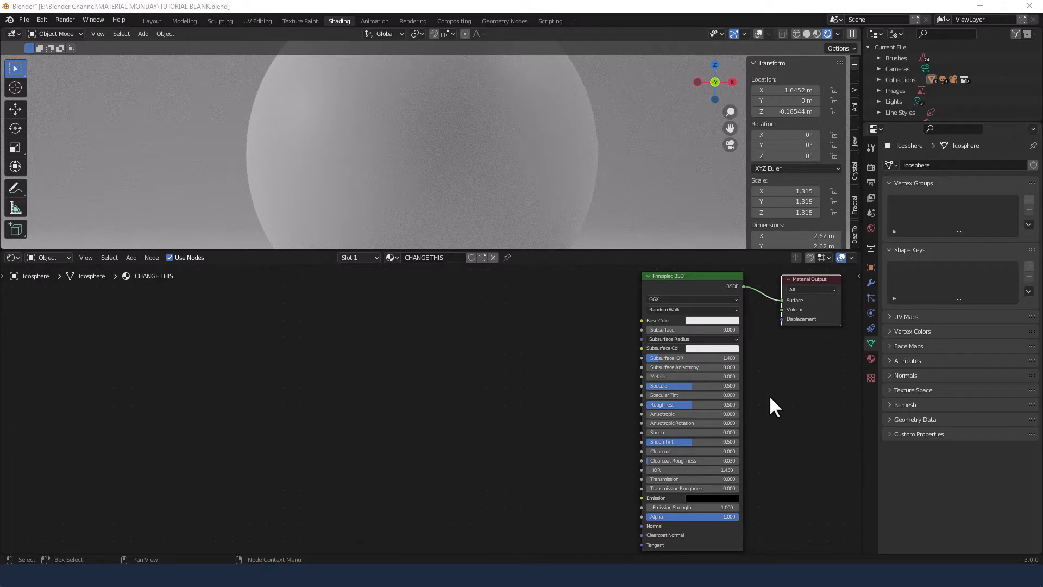
pyautogui.moveTo(466, 379)
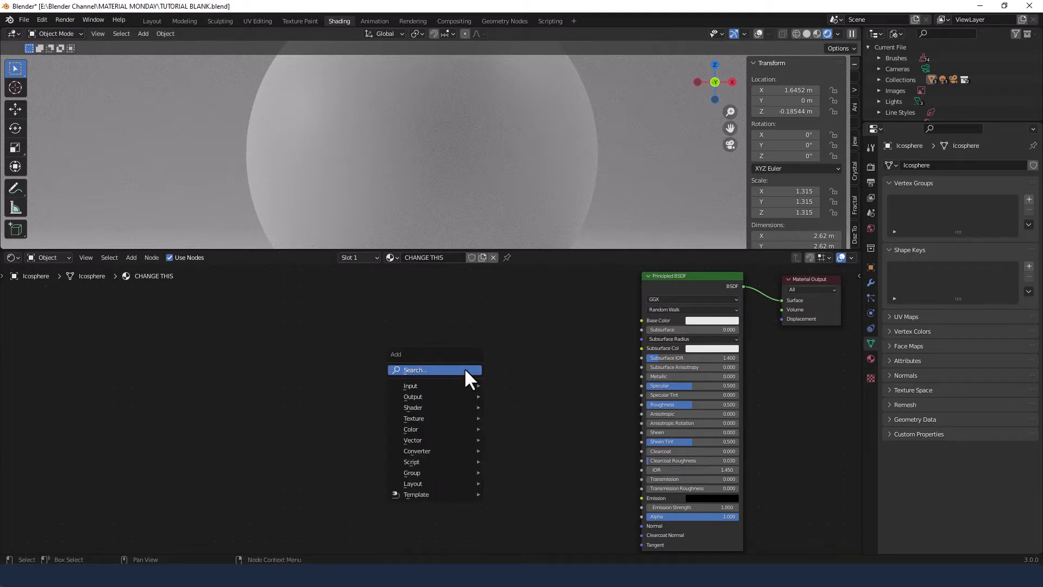
# Search 'hu' in the Add menu and place a Hue/Saturation/Value node
pyautogui.write('hu')
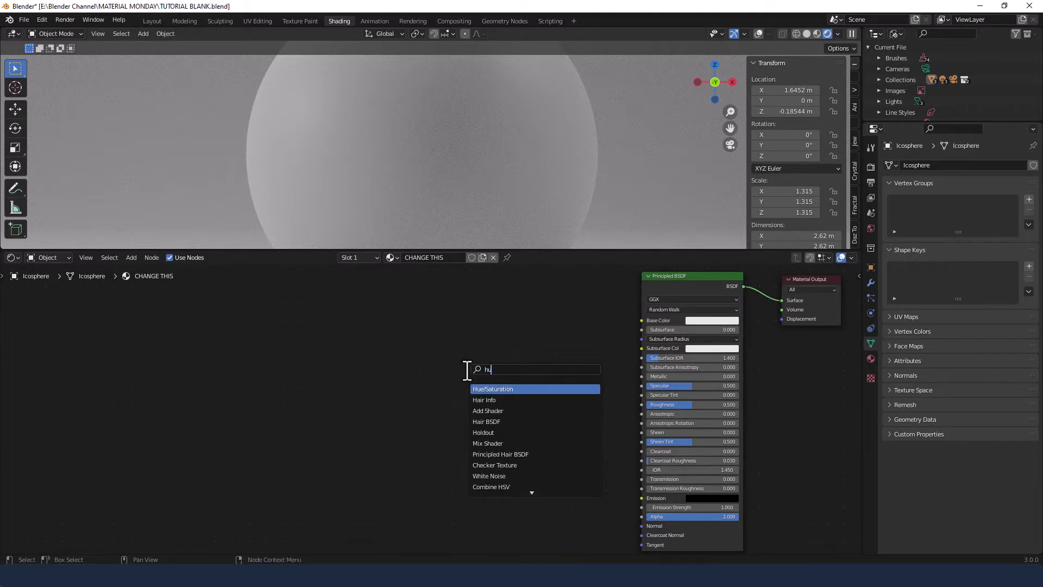
pyautogui.click(492, 389)
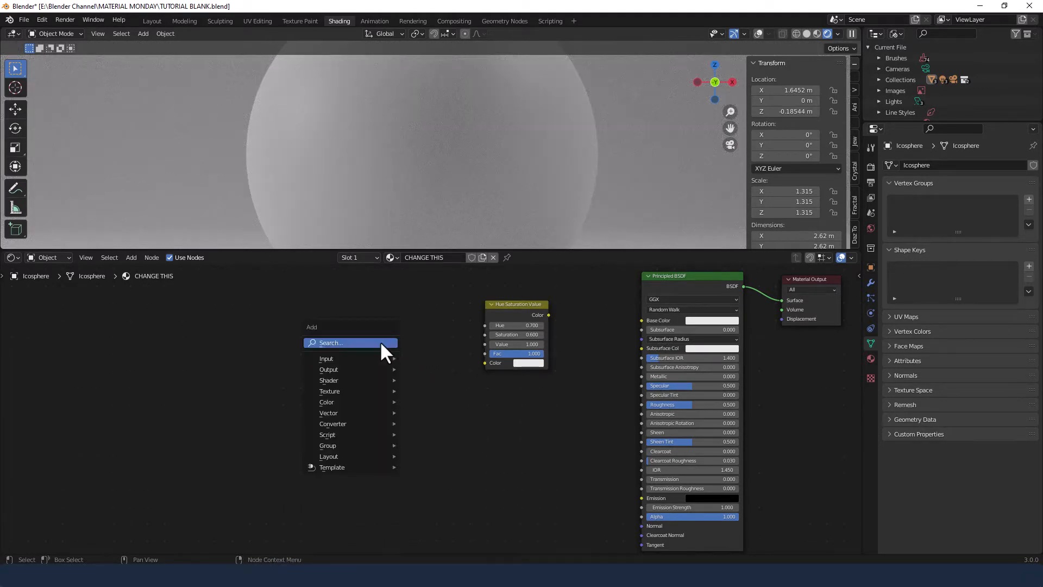
# Place a Noise Texture node set to 4D dimensions, feeding its Fac into Hue/Saturation/Value
pyautogui.write('nois')
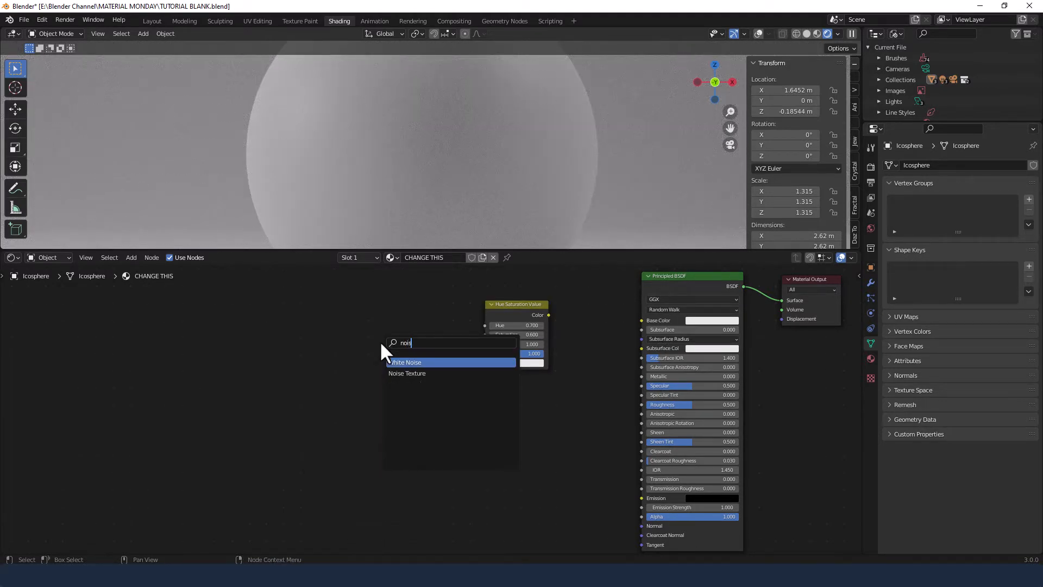
pyautogui.click(406, 373)
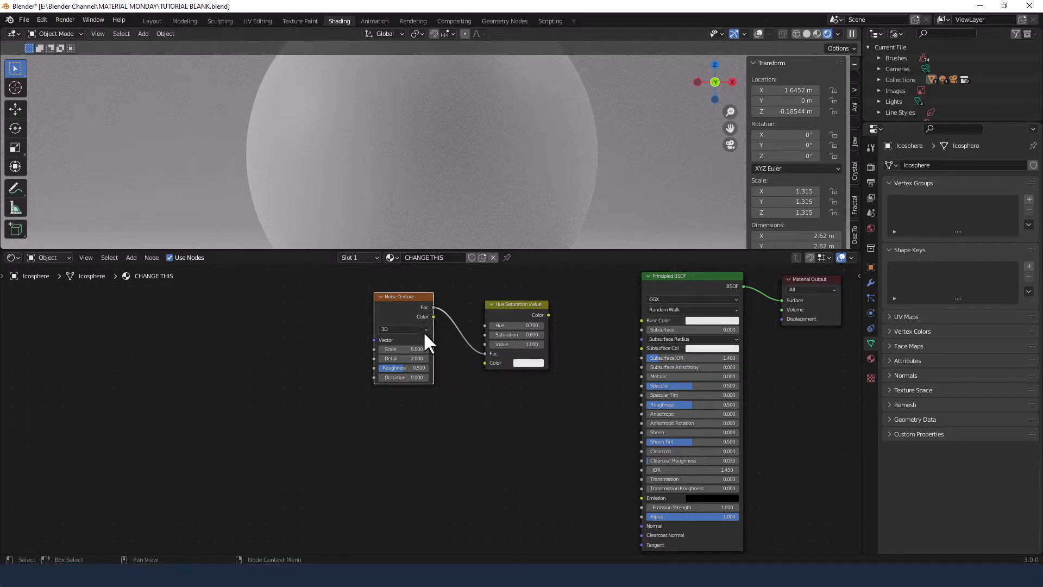
pyautogui.click(402, 328)
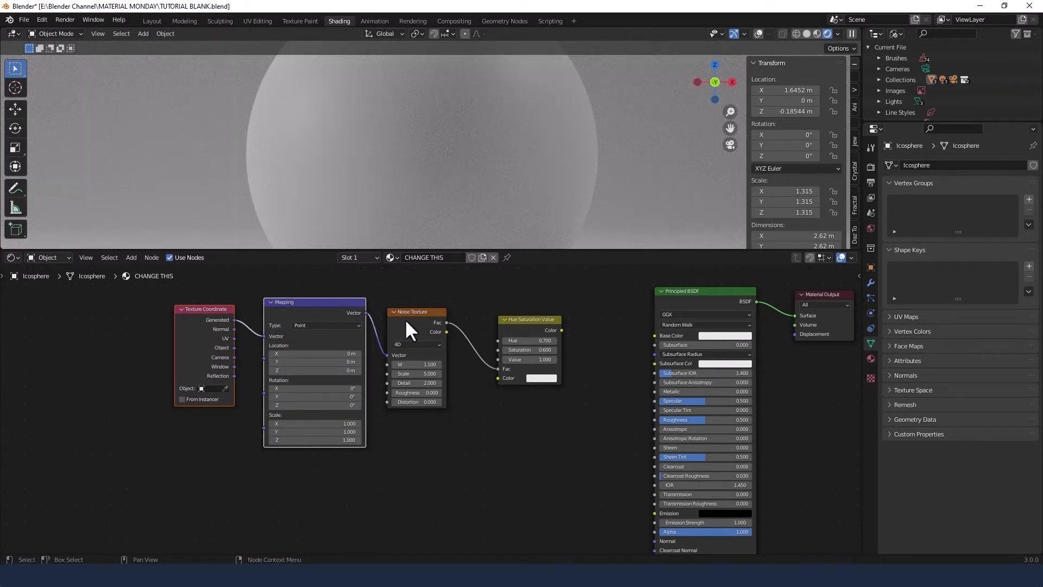
pyautogui.moveTo(239, 366)
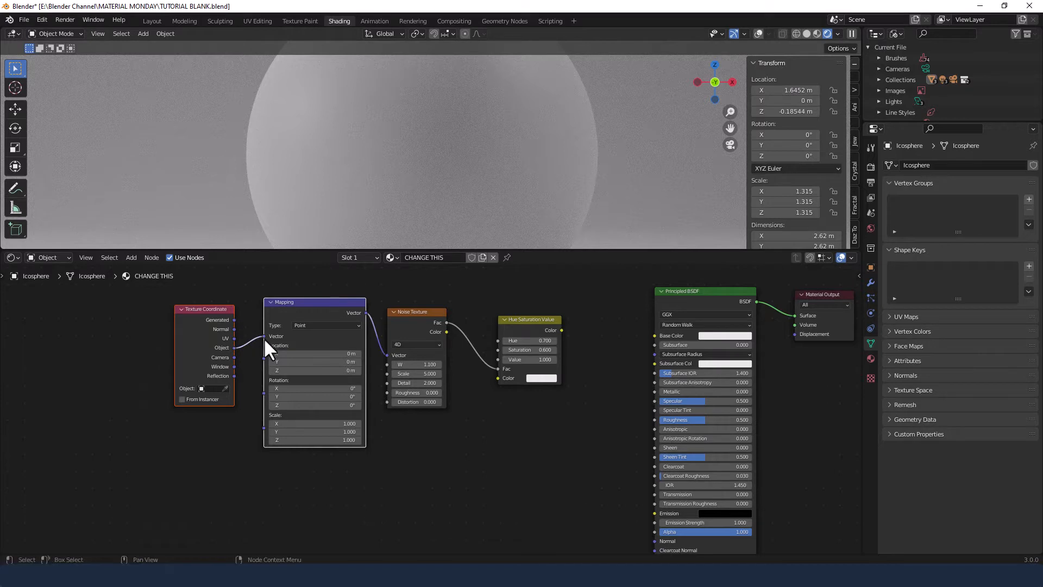
pyautogui.moveTo(466, 414)
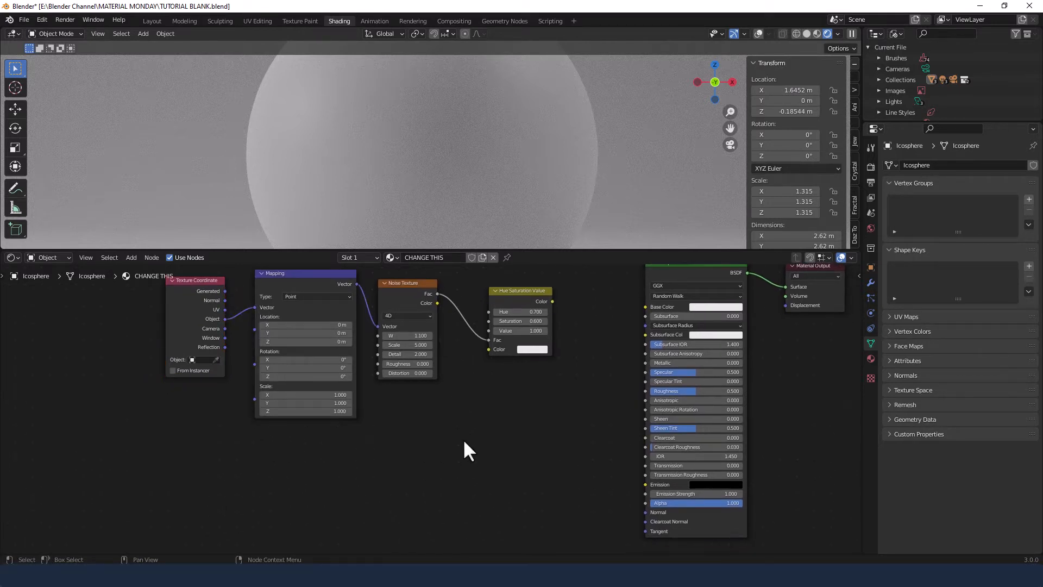
pyautogui.moveTo(474, 441)
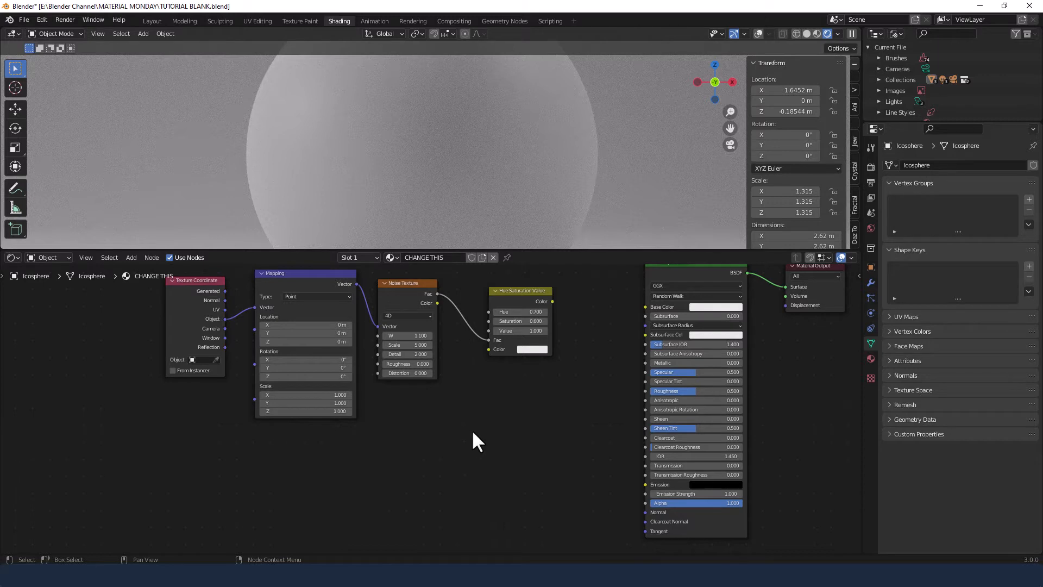
# Search the Add menu for a Color Ramp node to place below the noise chain
pyautogui.click(476, 438)
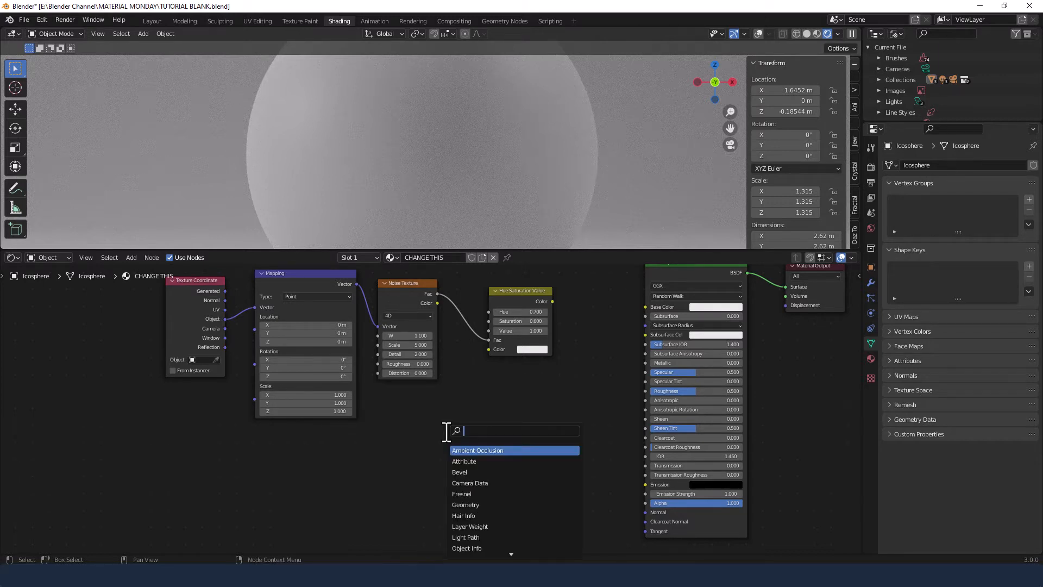
pyautogui.write('cold')
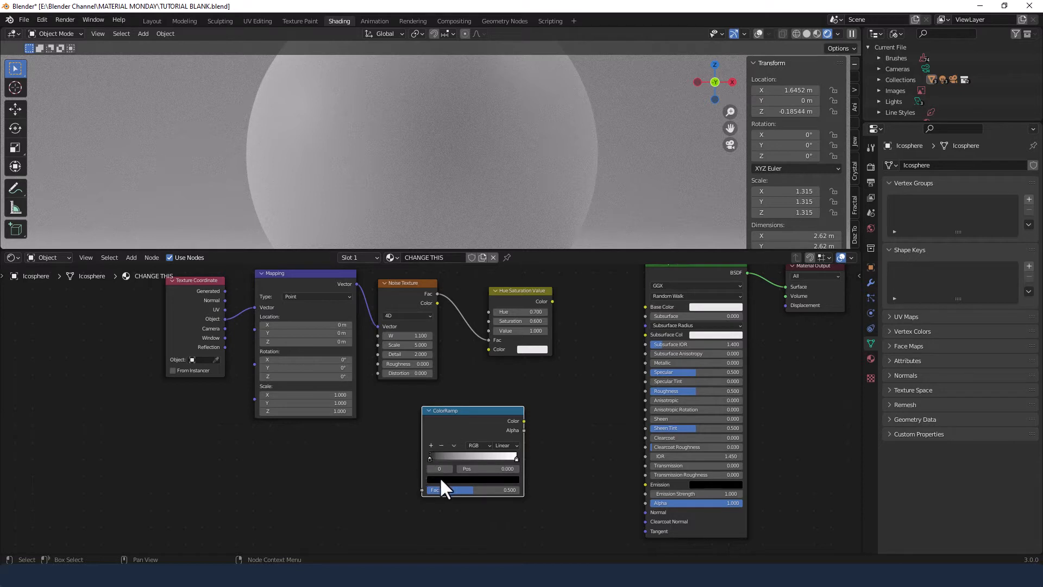
pyautogui.moveTo(472, 490)
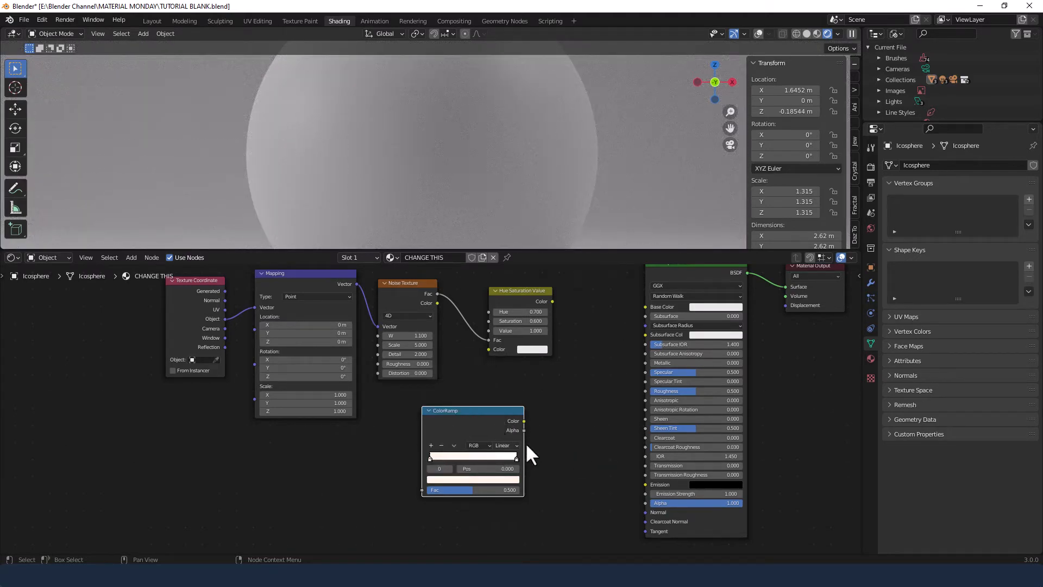
pyautogui.moveTo(549, 428)
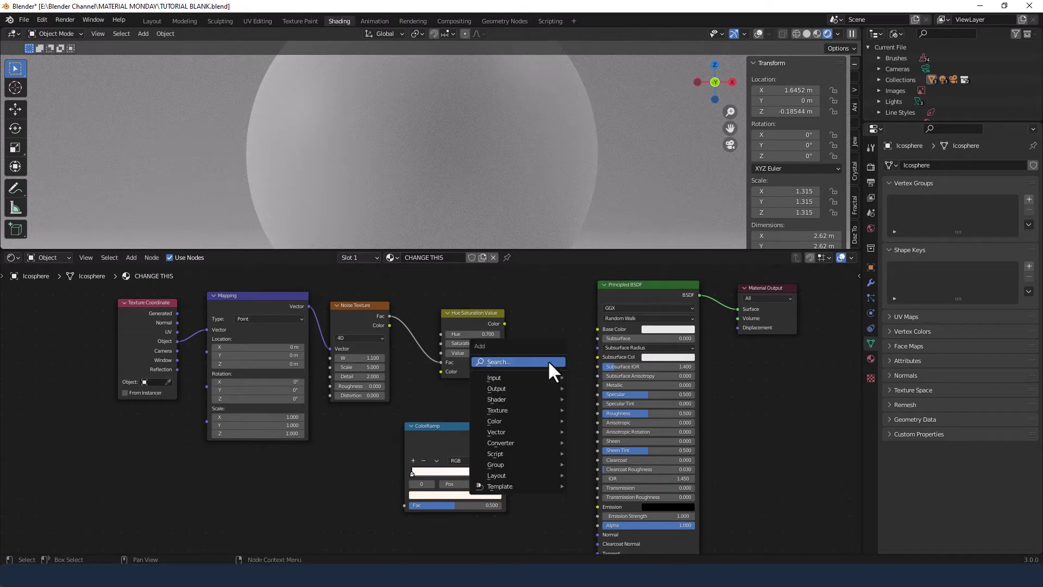
# Place a MixRGB node to blend the HSV and ColorRamp colors into Base Color
pyautogui.write('mi')
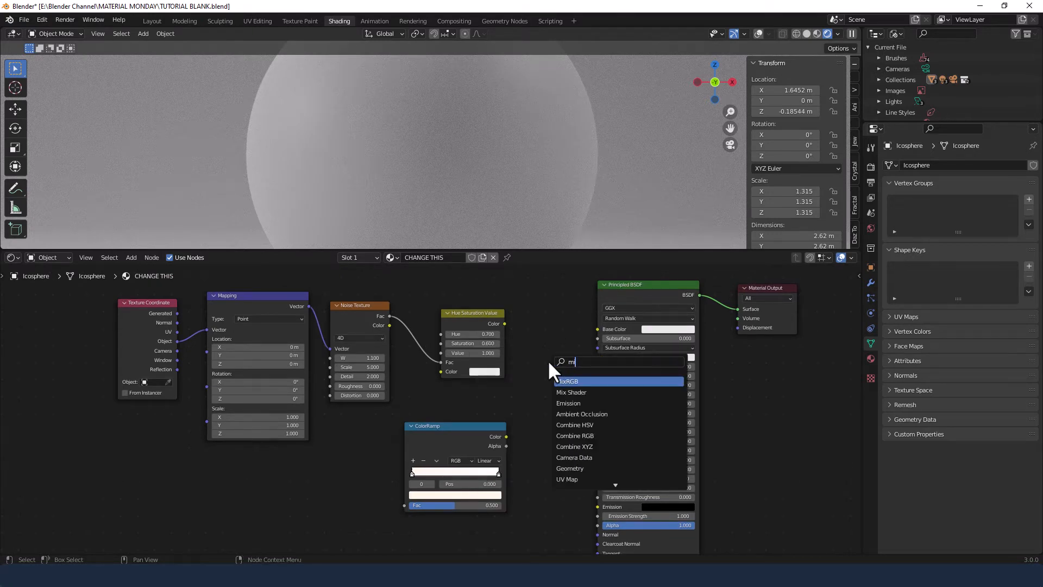
pyautogui.click(567, 380)
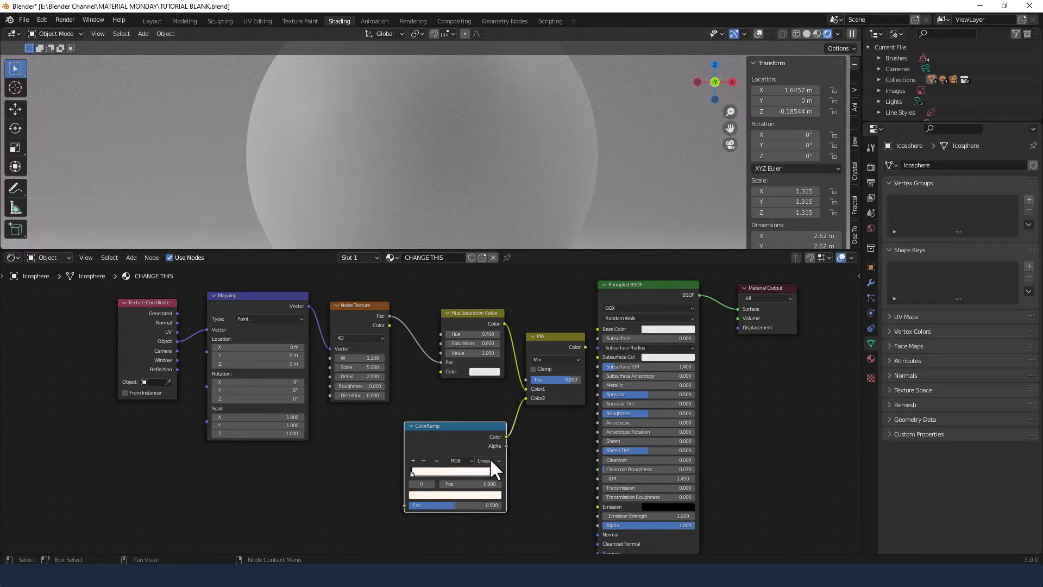
# Switch the Color Ramp interpolation to B-Spline
pyautogui.click(485, 460)
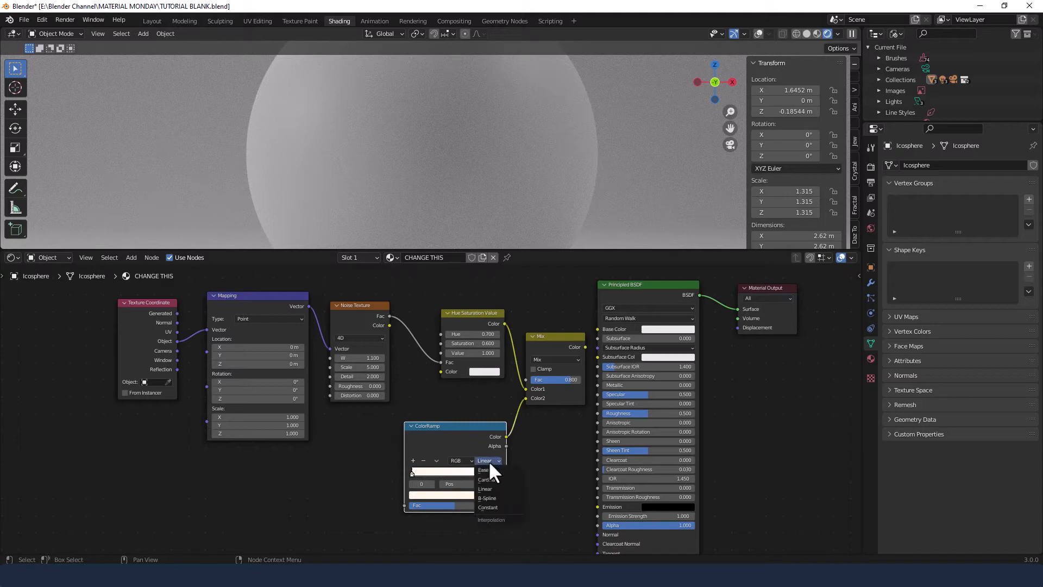
pyautogui.click(487, 497)
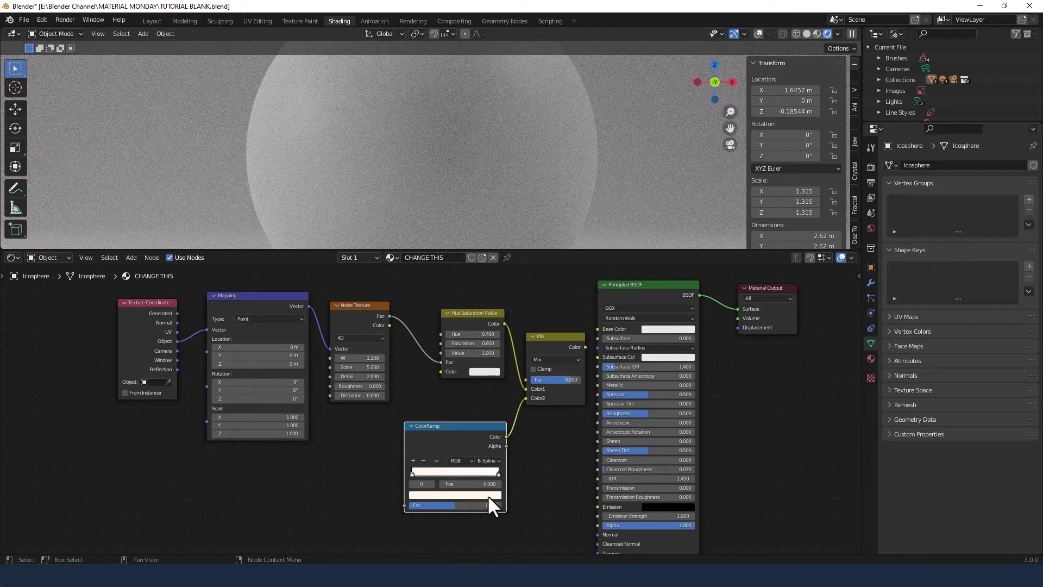
pyautogui.click(454, 505)
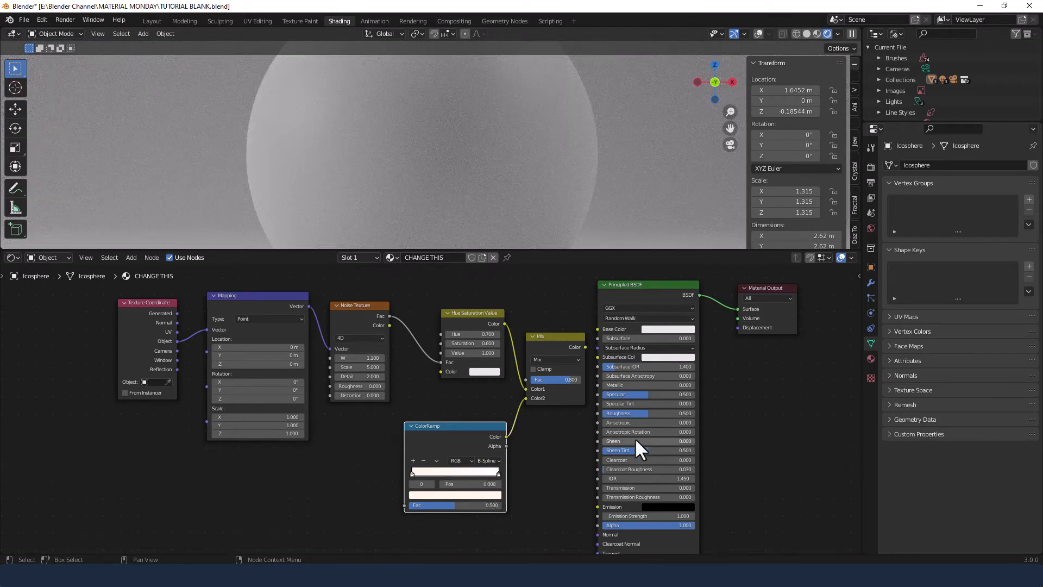
pyautogui.moveTo(673, 373)
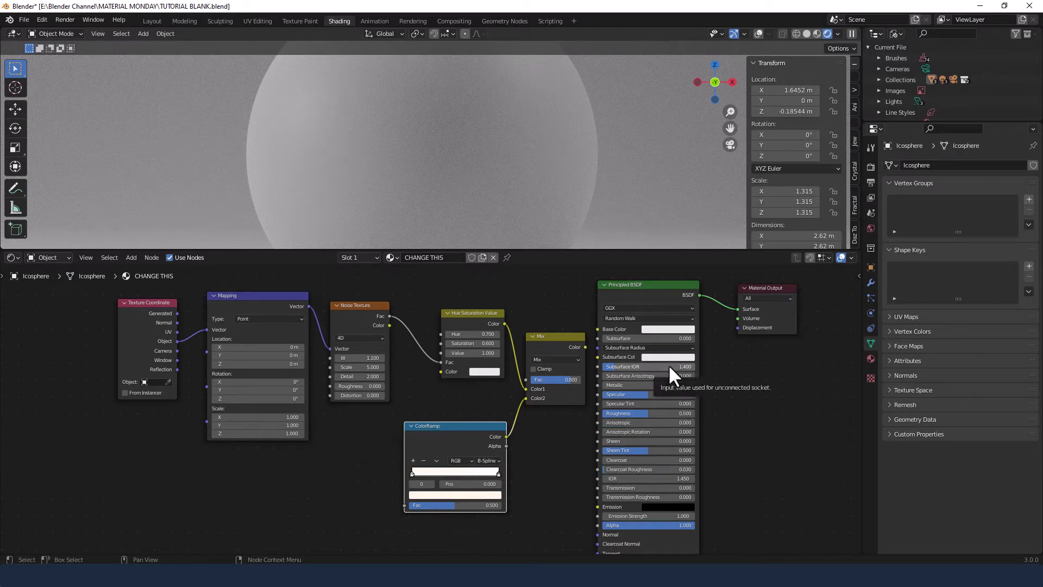
pyautogui.moveTo(588, 347)
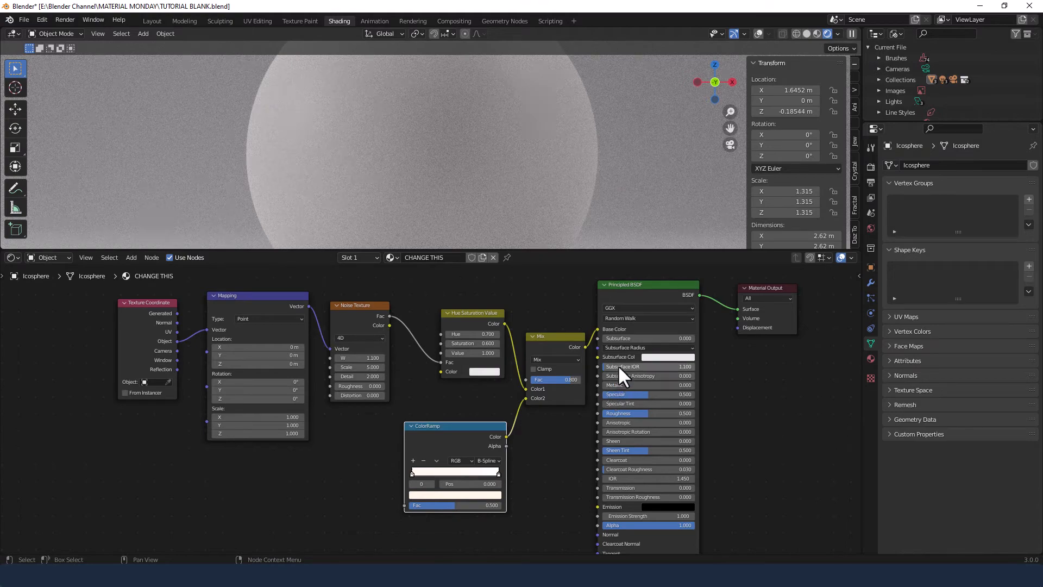
pyautogui.moveTo(629, 404)
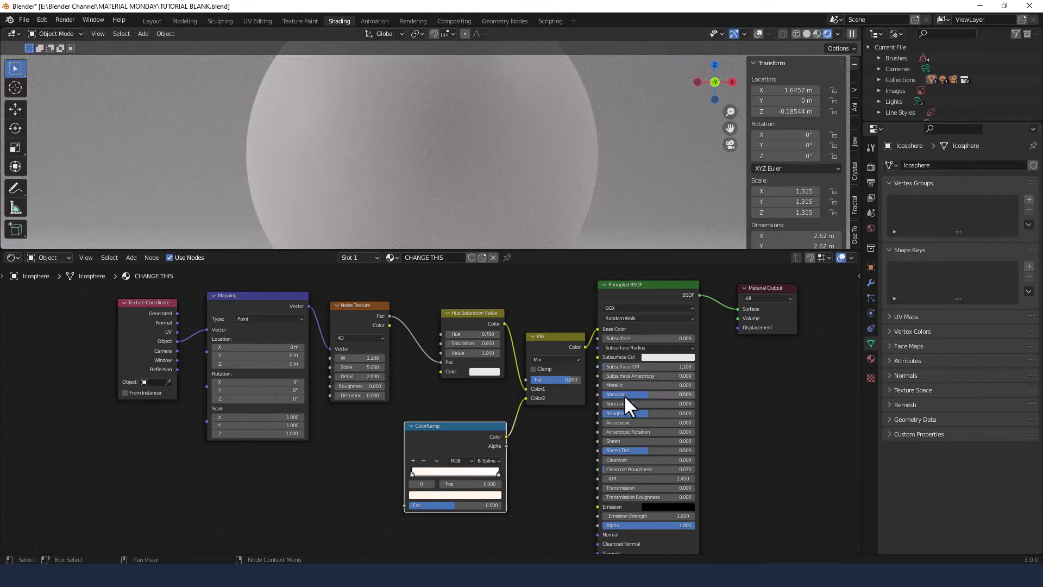
# Lower the Principled BSDF specular to 0.150 for a glossier surface
pyautogui.click(646, 384)
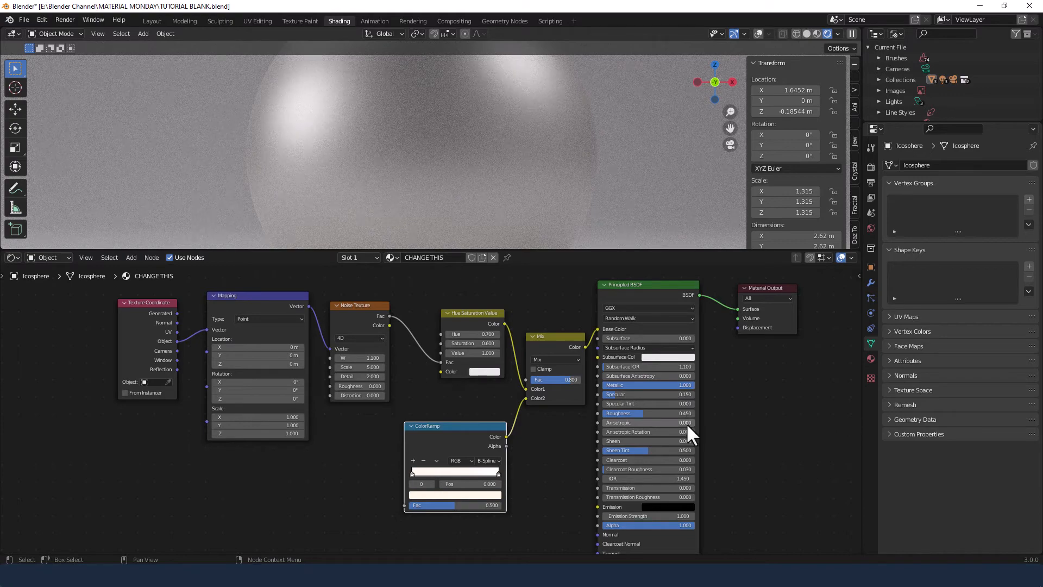
pyautogui.moveTo(668, 449)
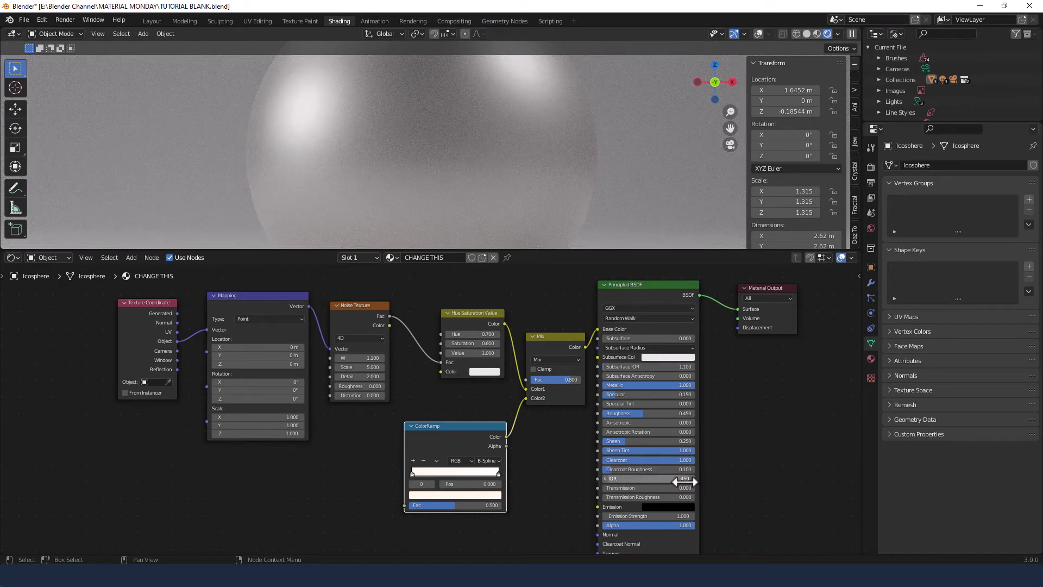
pyautogui.moveTo(705, 501)
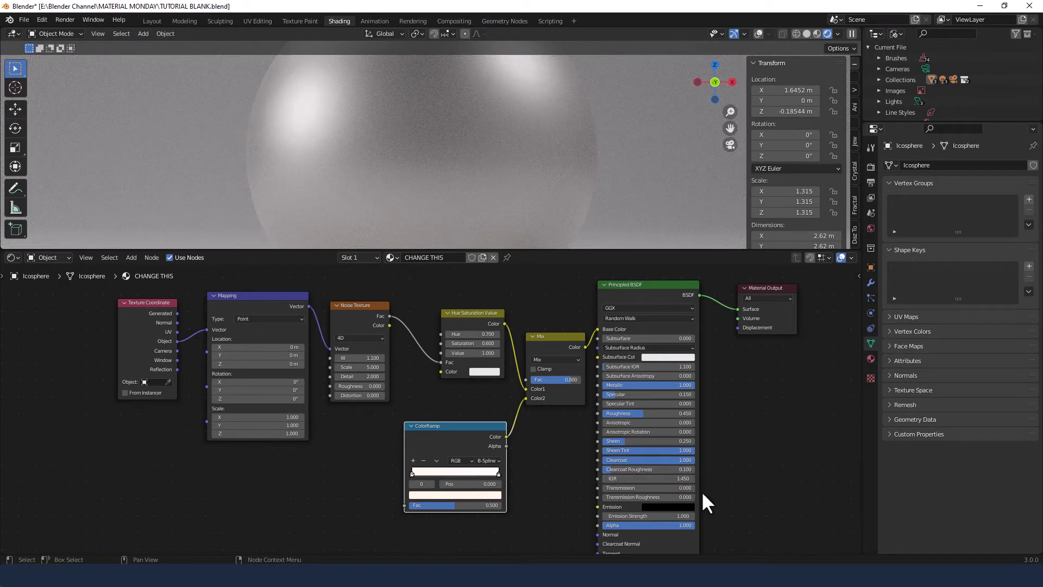
pyautogui.moveTo(721, 510)
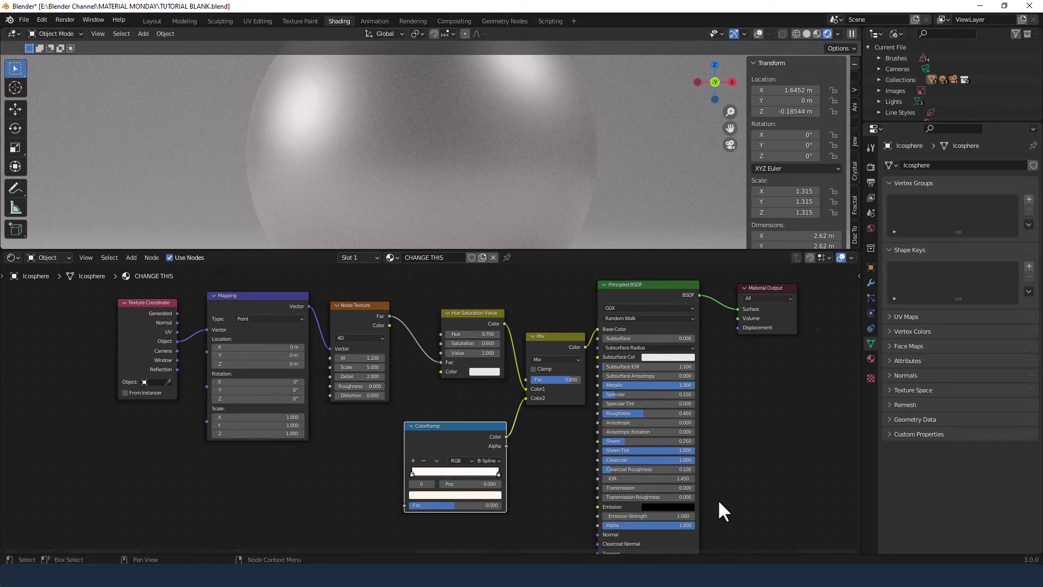
pyautogui.moveTo(664, 440)
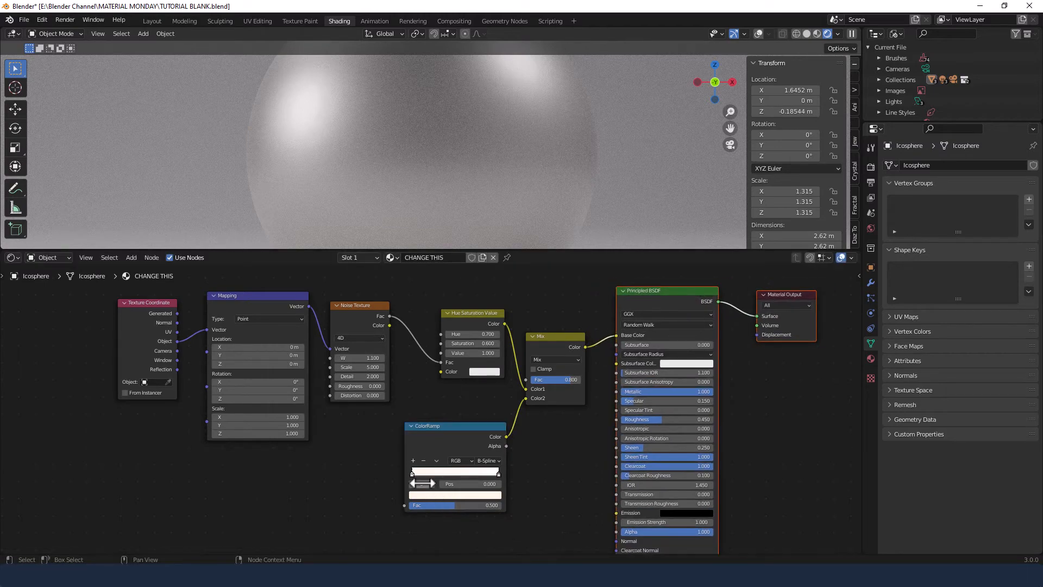
# Bring up the colour picker on the Color Ramp stop's swatch
pyautogui.click(454, 495)
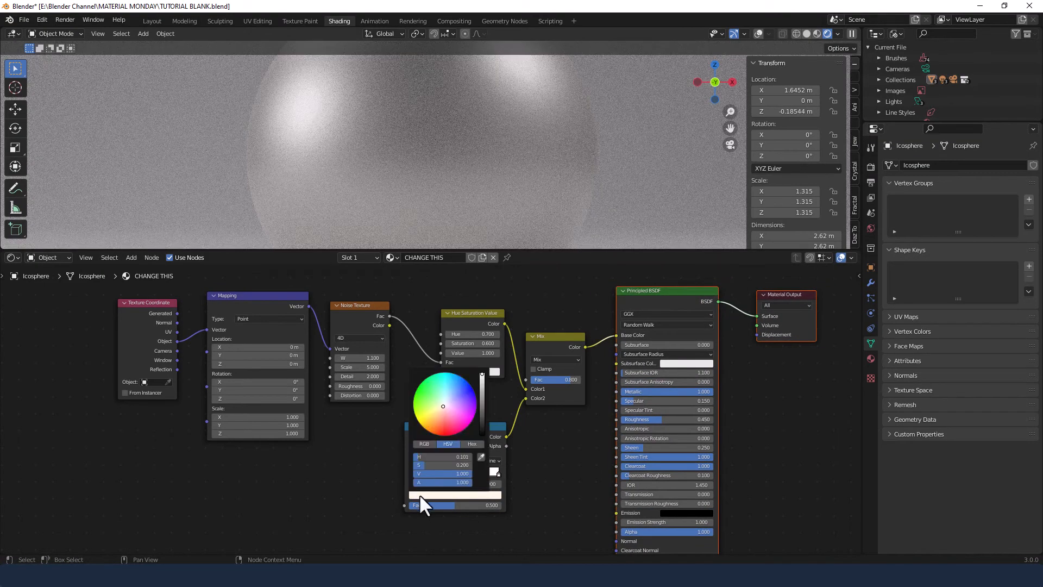